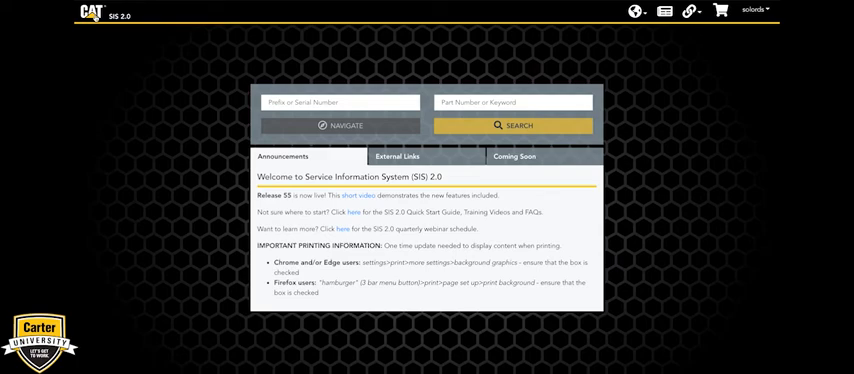
# Step: Preview the display language choices and the external software and parts links
pyautogui.click(636, 11)
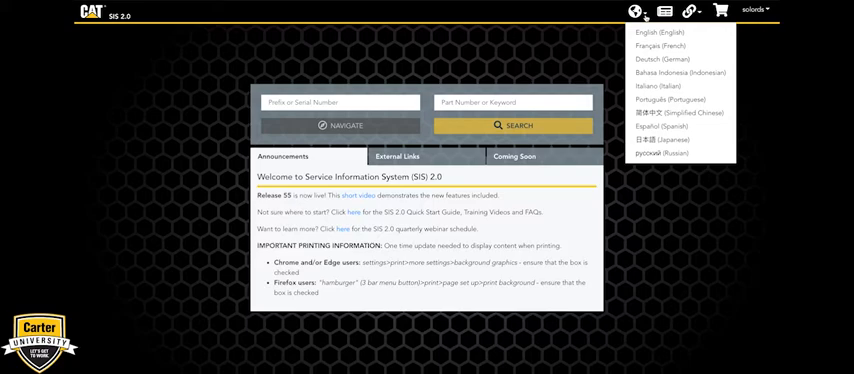
pyautogui.click(636, 11)
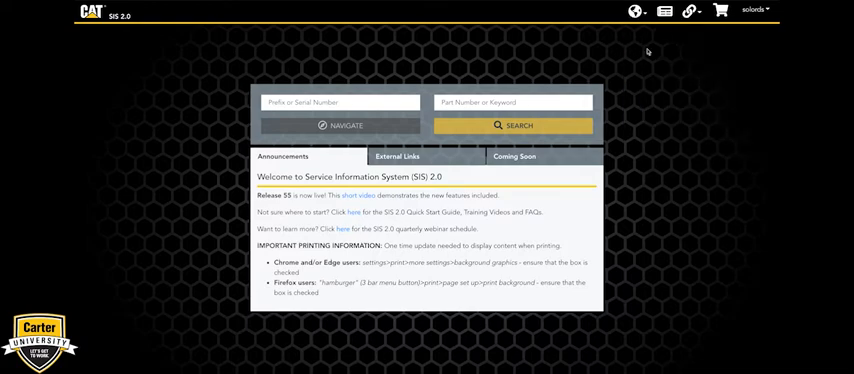
pyautogui.click(636, 11)
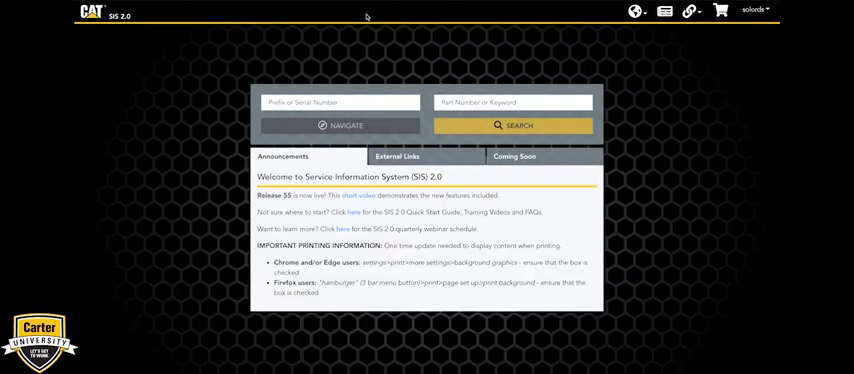
pyautogui.click(690, 11)
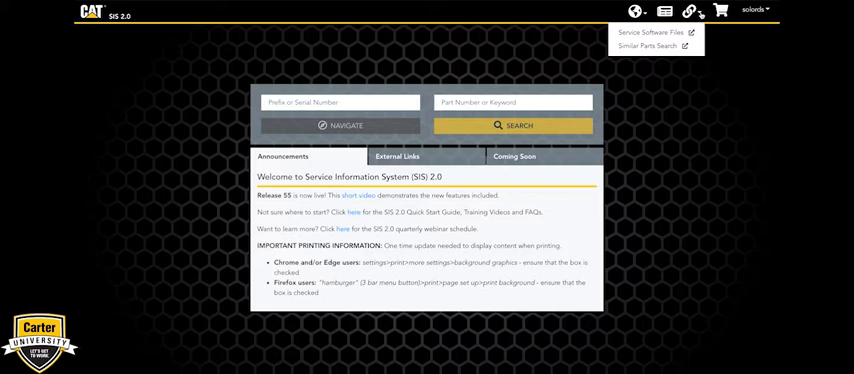
pyautogui.click(691, 11)
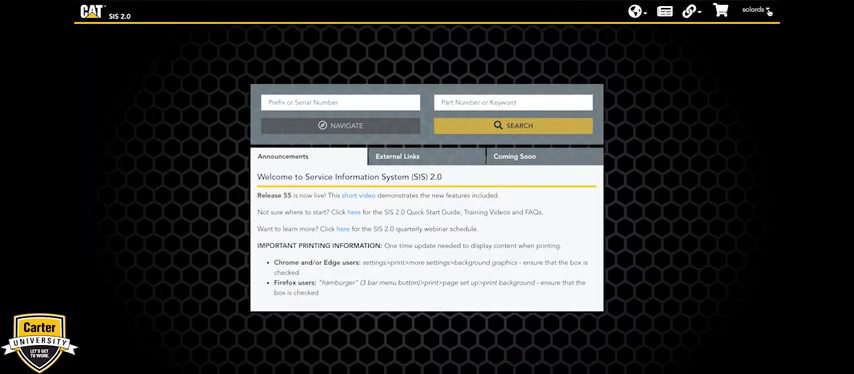
# Step: Check the account options, then navigate to serial FDB112's 793D truck parts list
pyautogui.click(753, 11)
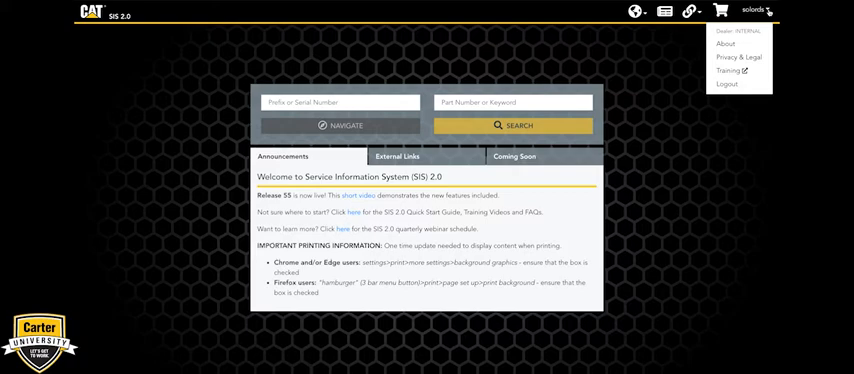
pyautogui.click(767, 11)
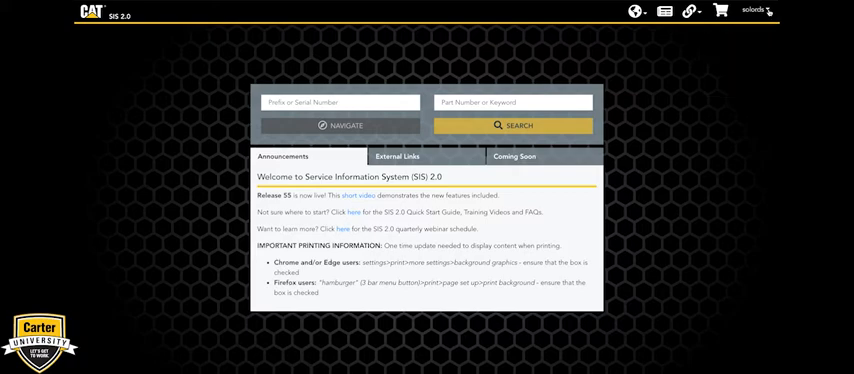
pyautogui.moveTo(768, 300)
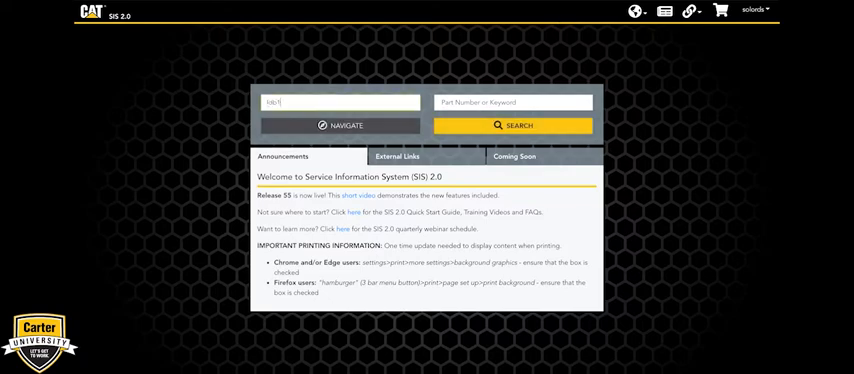
pyautogui.write('12')
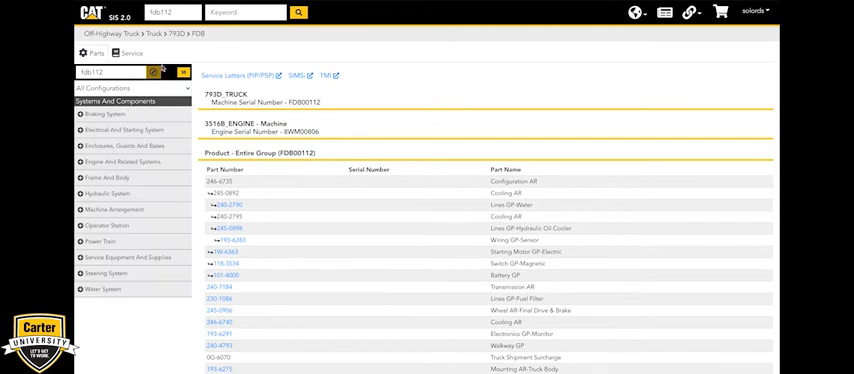
pyautogui.click(131, 53)
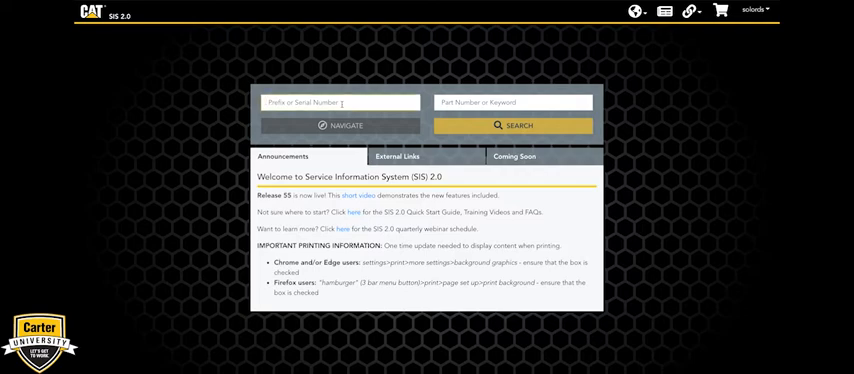
pyautogui.write('e')
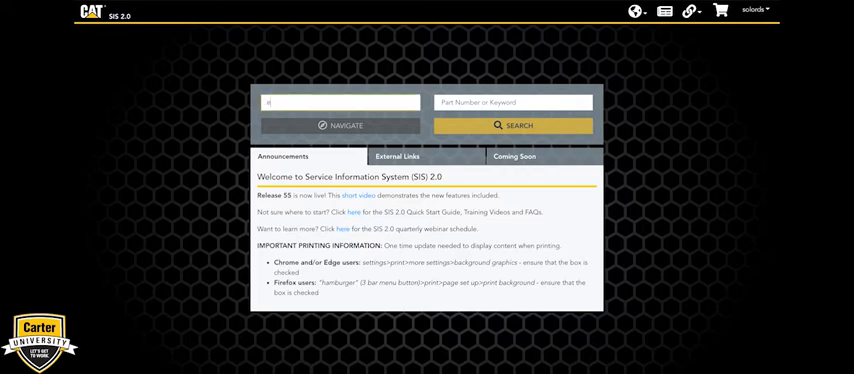
pyautogui.write('x')
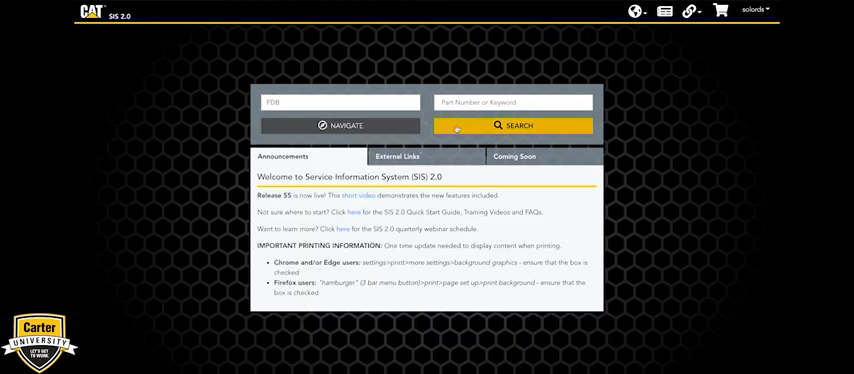
pyautogui.click(513, 125)
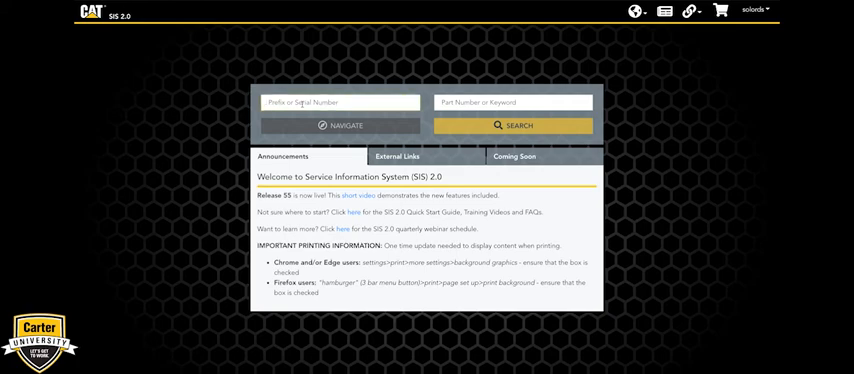
# Step: Search 'fuel filter' within serial prefix FDB, returning 422 results
pyautogui.write('fdb')
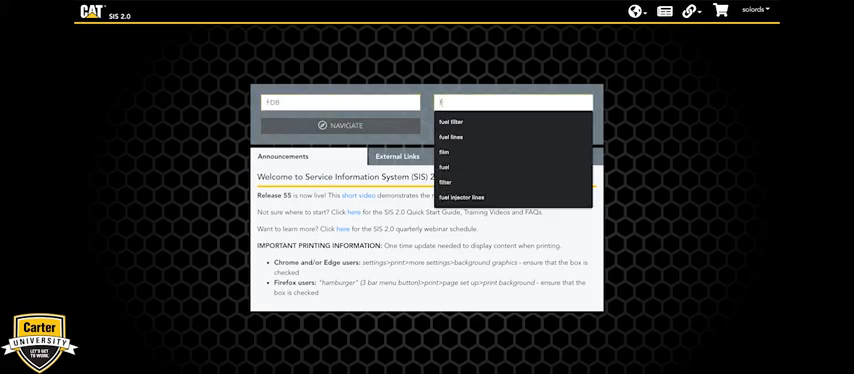
pyautogui.click(452, 121)
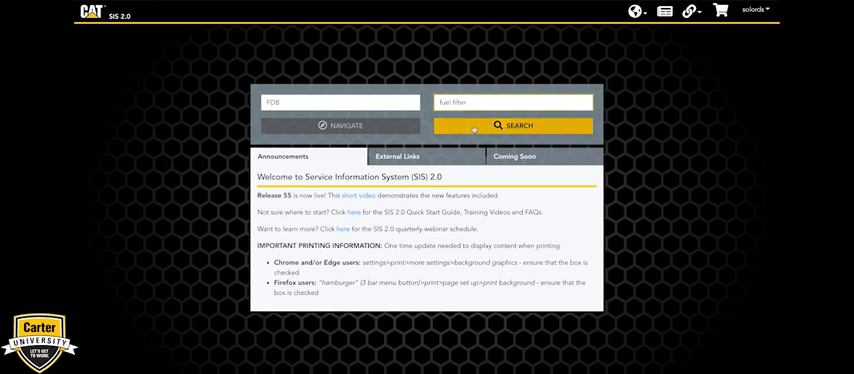
pyautogui.click(513, 125)
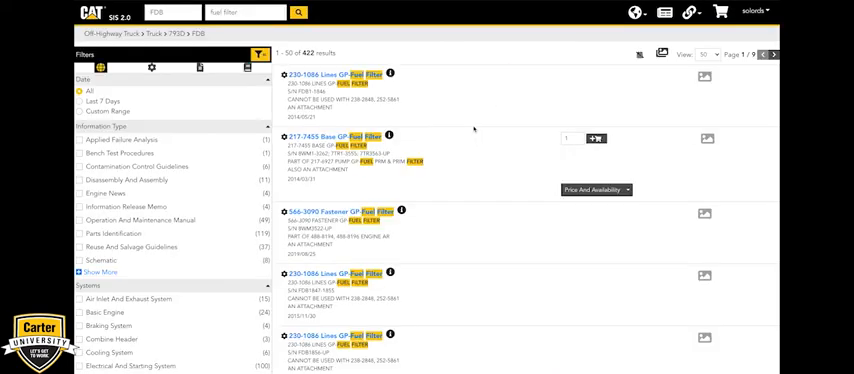
pyautogui.moveTo(474, 129)
pyautogui.write('23010')
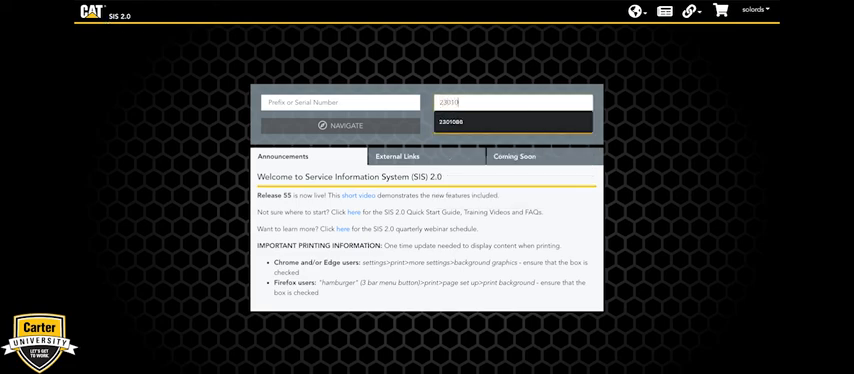
# Step: Search part number 2301086 without a serial prefix, returning 10 fuel filter lines results
pyautogui.click(513, 121)
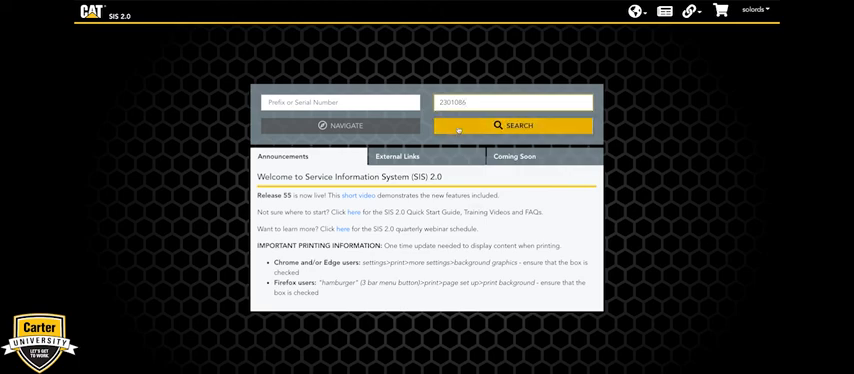
pyautogui.click(512, 125)
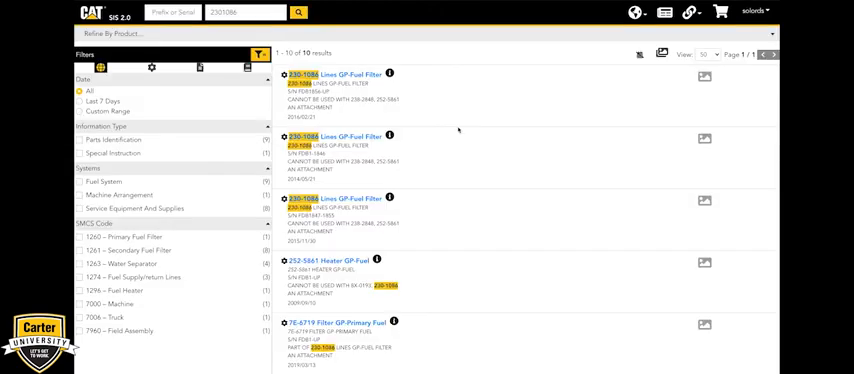